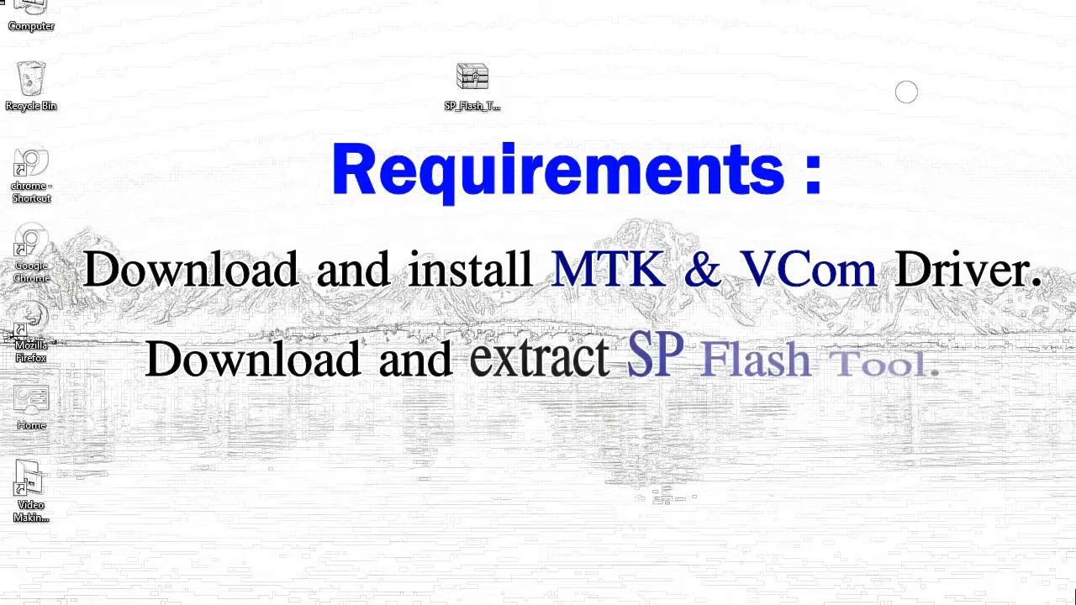
# Step: Extract the SP Flash Tool archive to the desktop and select the SP_Flash_Tool_v5.1728_Win folder
pyautogui.rightClick(472, 80)
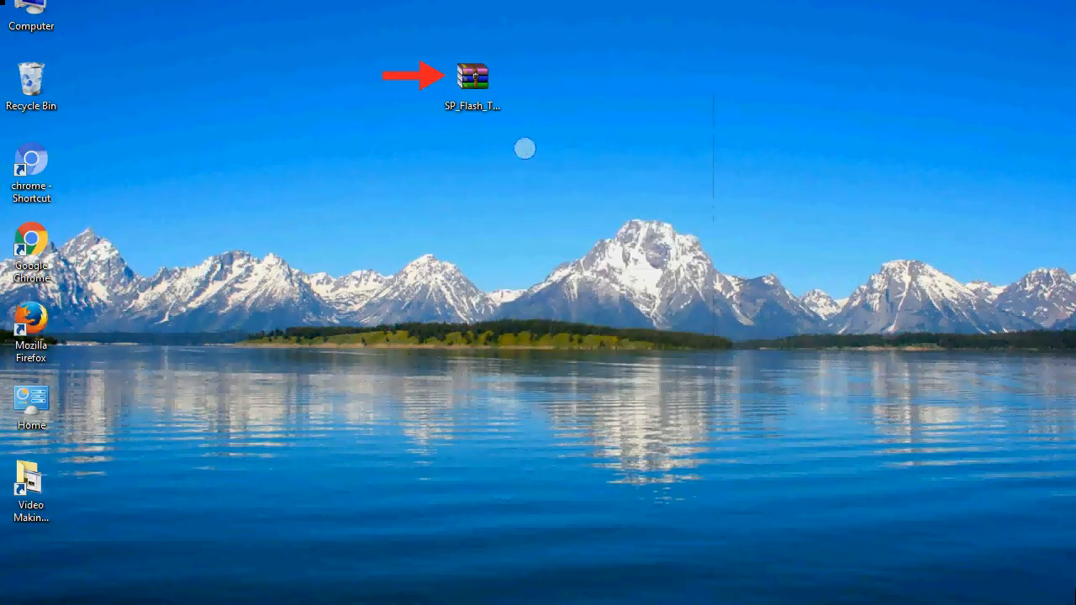
pyautogui.doubleClick(472, 75)
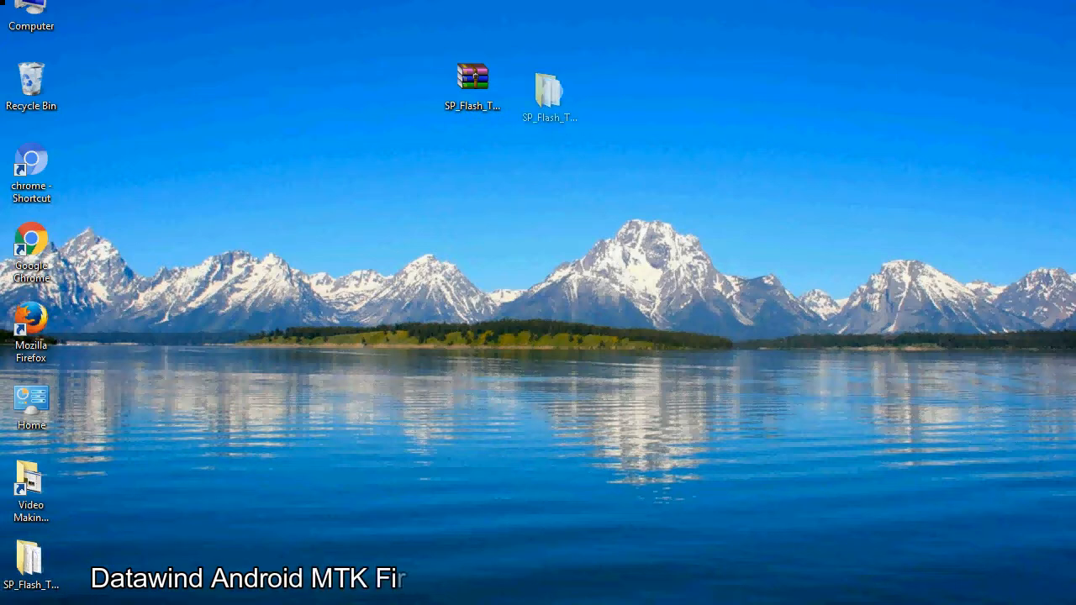
pyautogui.click(549, 90)
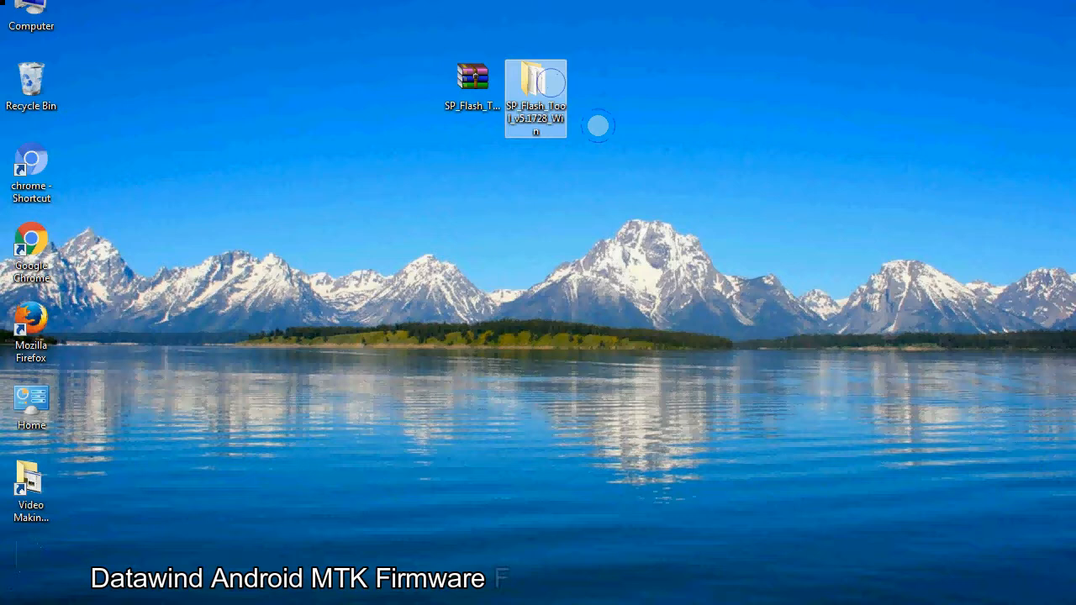
# Step: Open the SP_Flash_Tool_v5.1728_Win folder and run flash_tool.exe
pyautogui.doubleClick(536, 97)
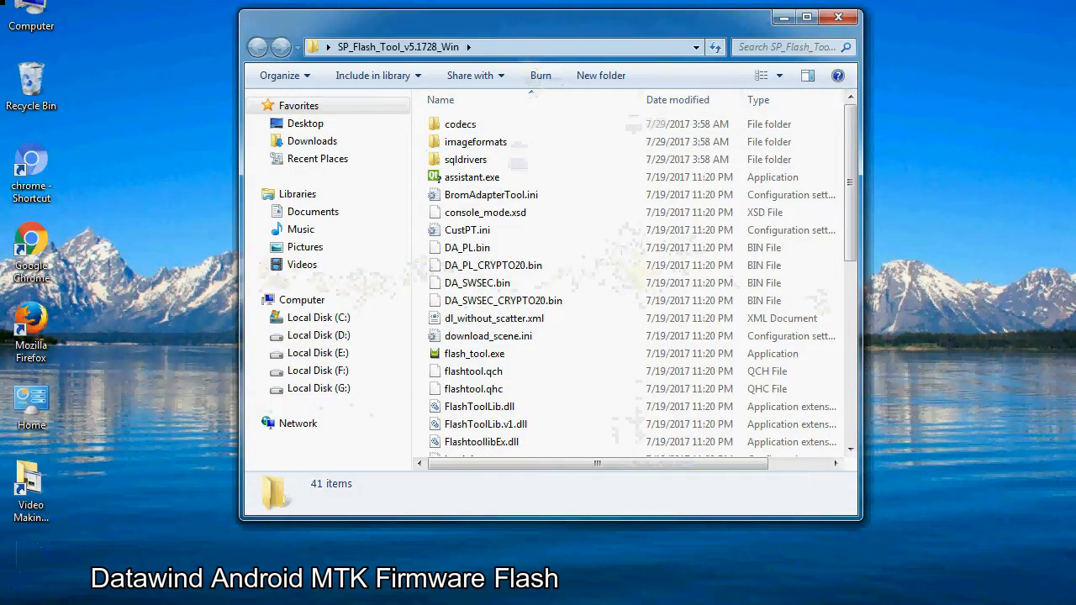
pyautogui.scroll(-3)
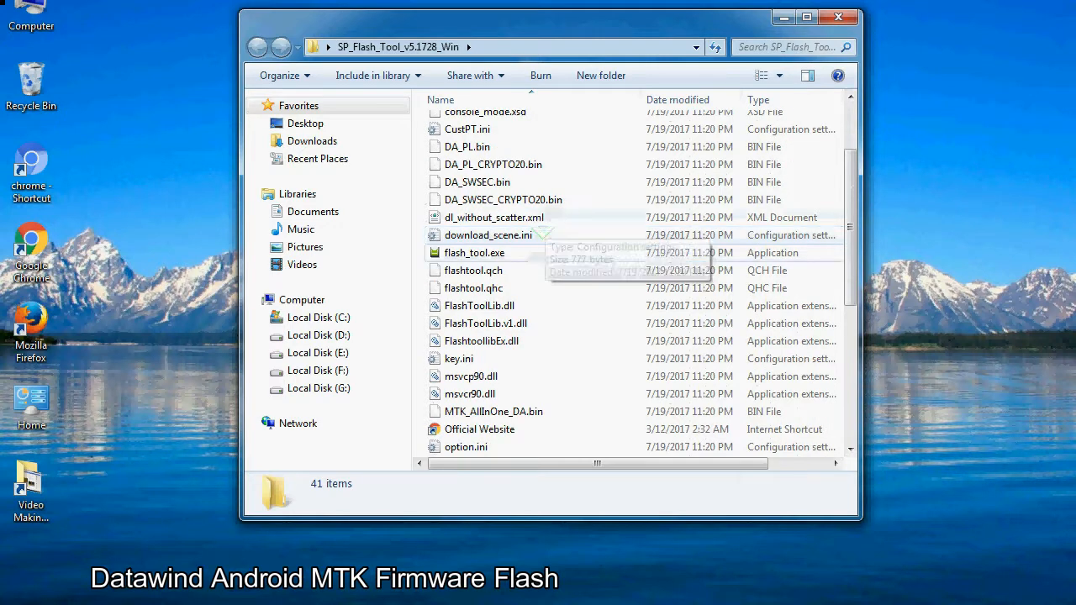
pyautogui.rightClick(474, 252)
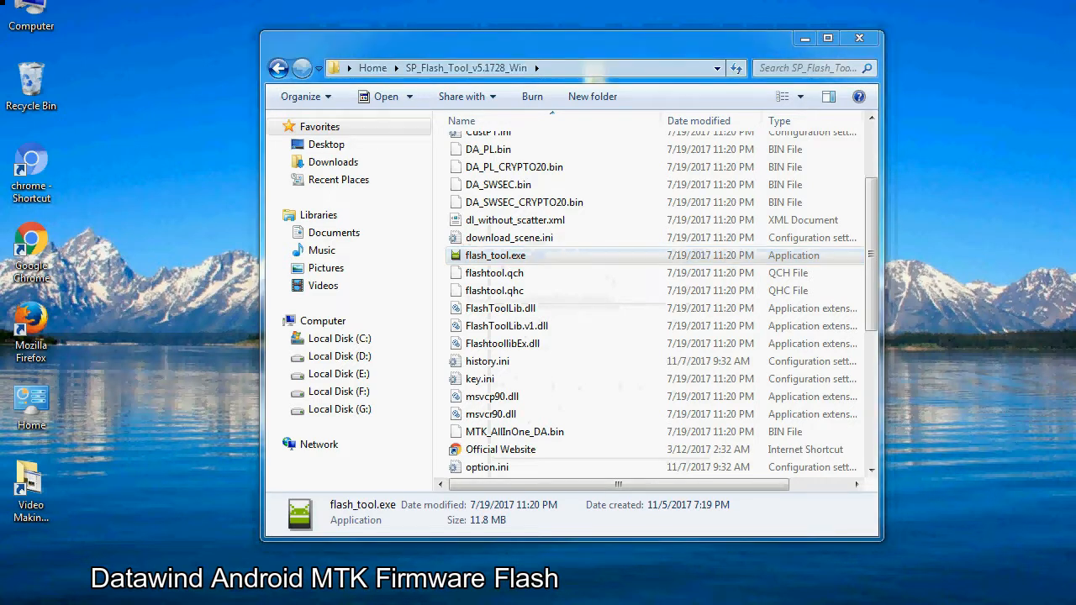
pyautogui.doubleClick(495, 255)
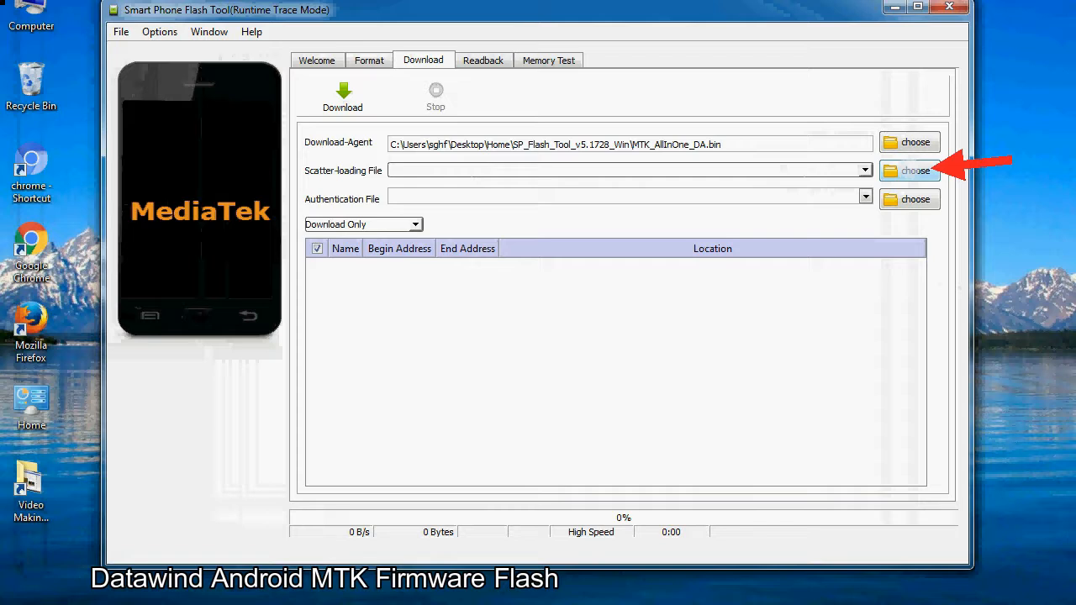
# Step: Load MT6XXX_Android_scatter.txt as the scatter-loading file
pyautogui.click(915, 171)
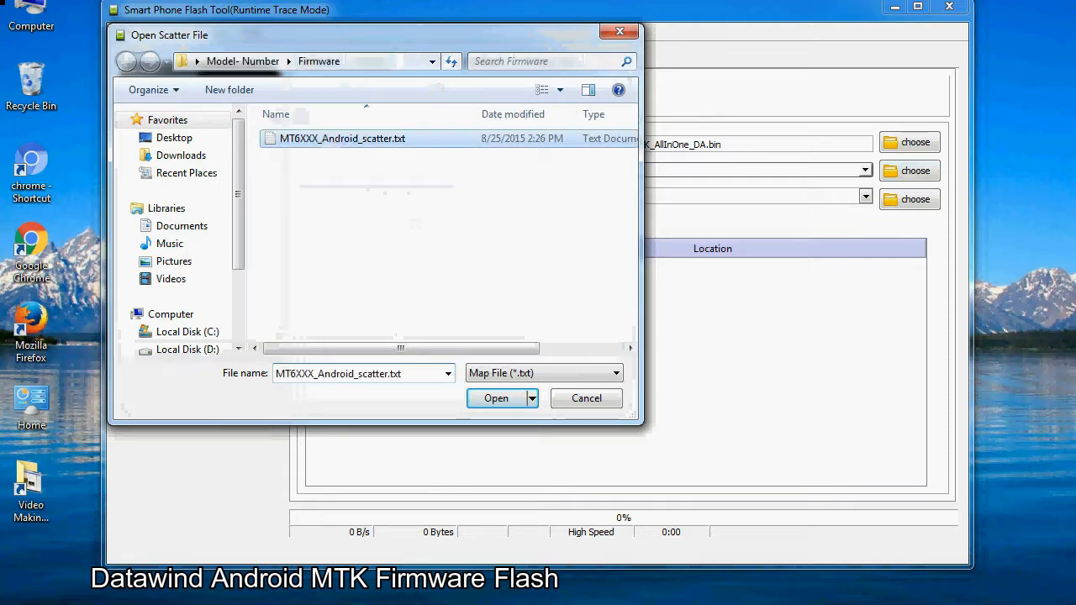
pyautogui.click(496, 398)
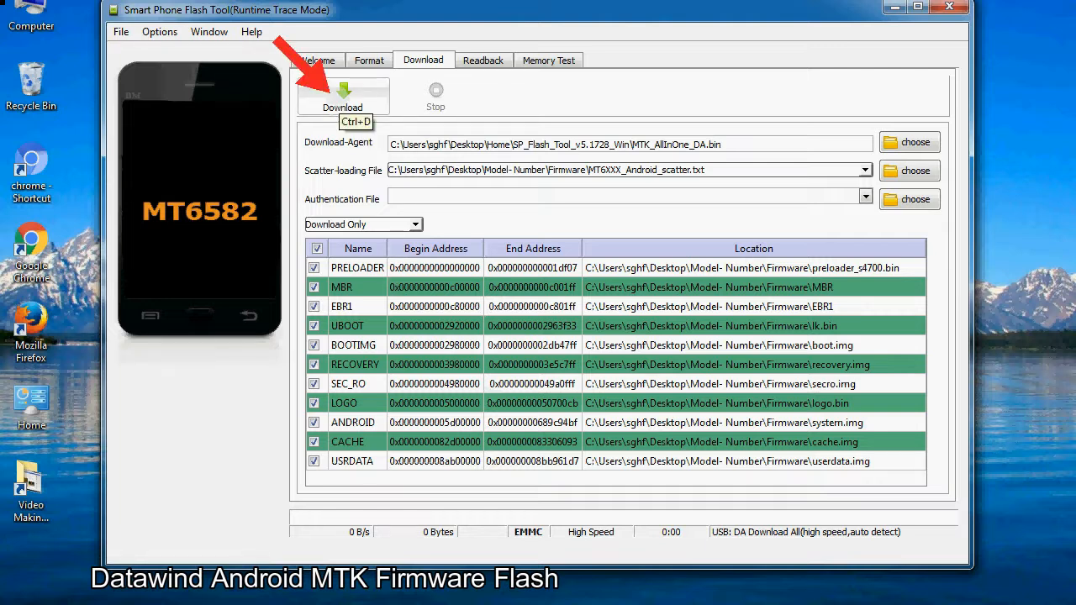
# Step: Start the Download to flash the MT6582 firmware partitions to the phone
pyautogui.click(343, 95)
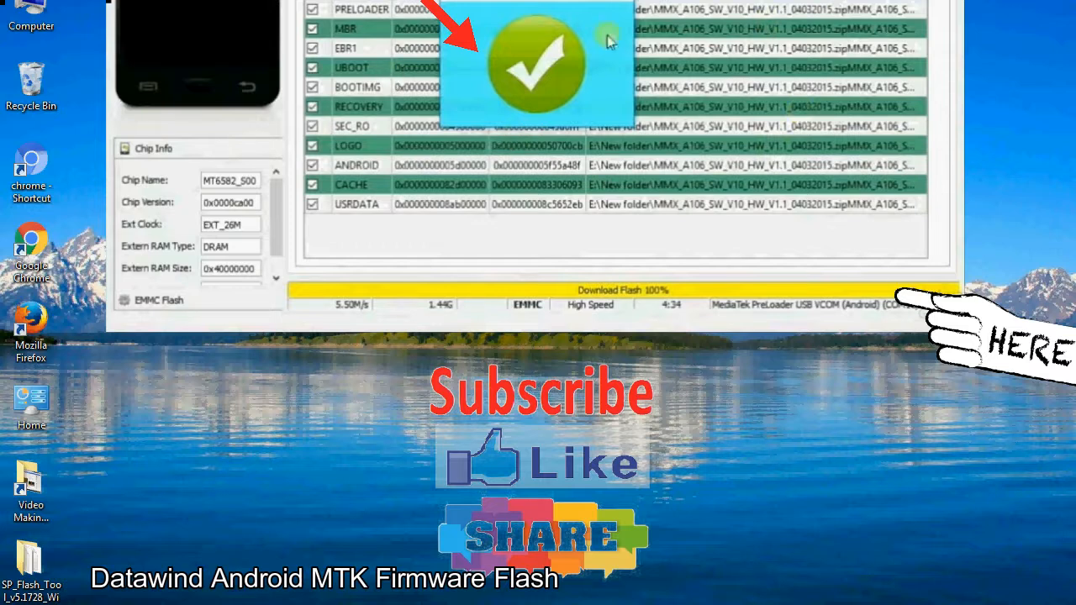
pyautogui.moveTo(624, 99)
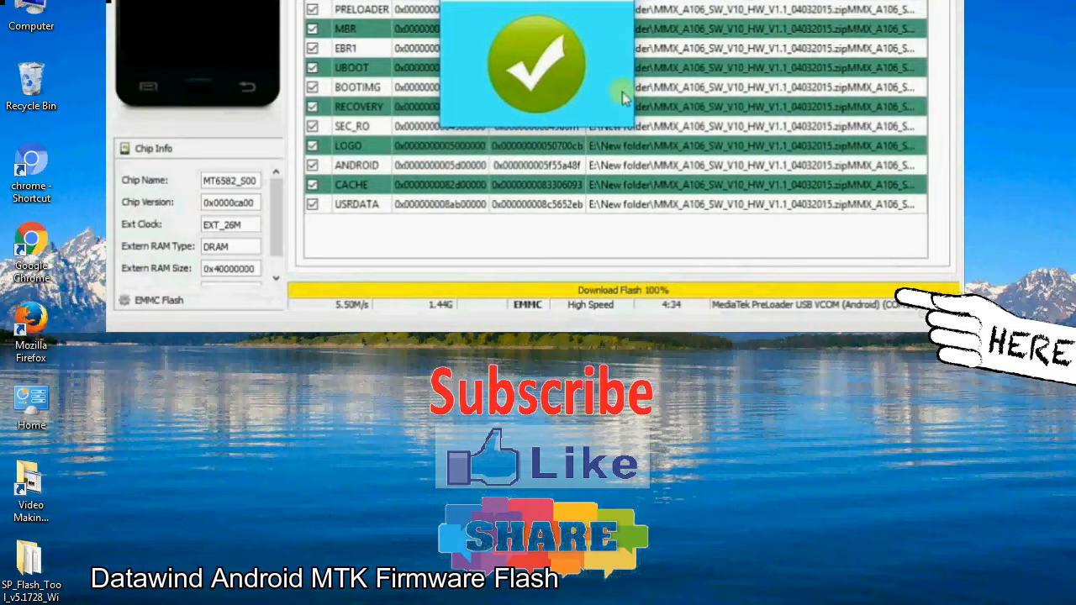